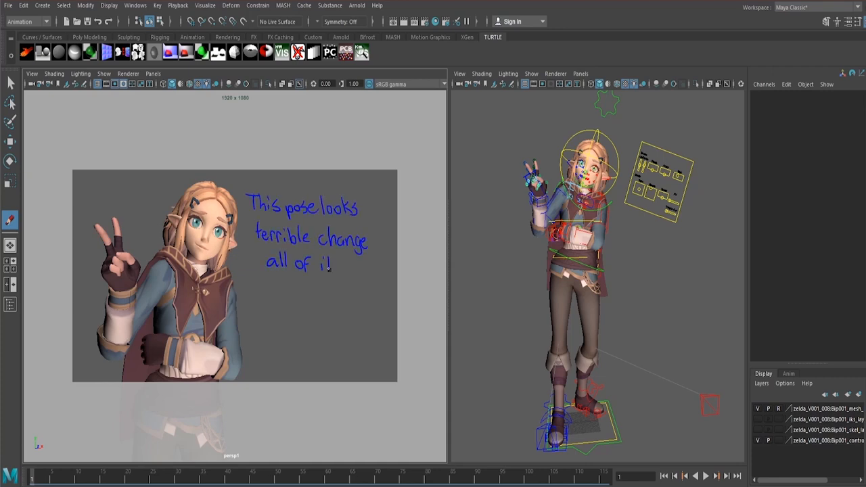
# Remove the handwritten '(what were you th...' pose note from the camera view, leaving only the character
pyautogui.write('(what were you th')
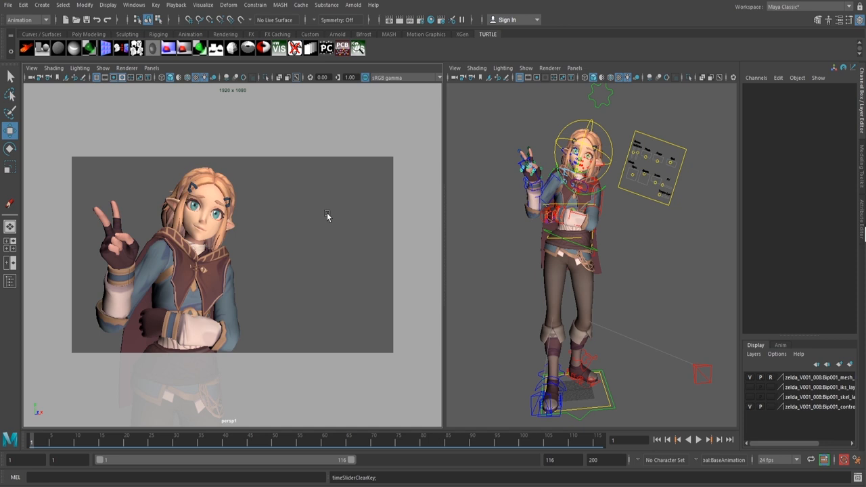
pyautogui.moveTo(51, 98)
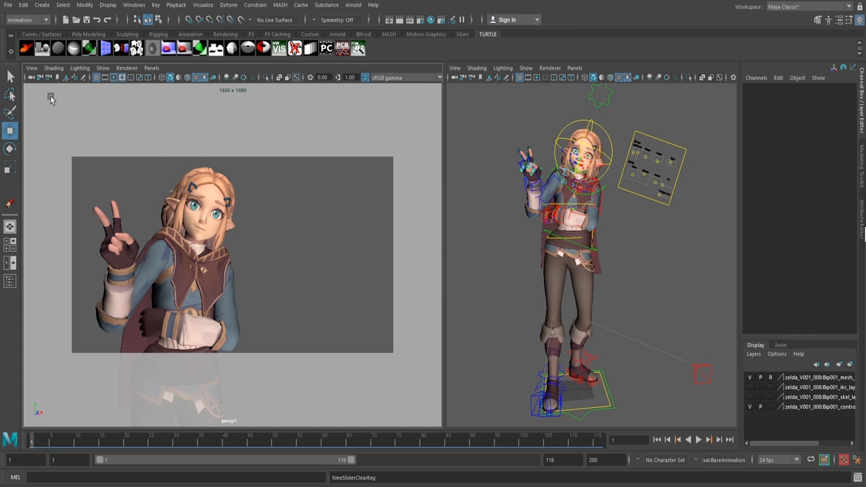
# Bring up the Grease Pencil toolbar from the camera panel toolbar icon
pyautogui.click(31, 67)
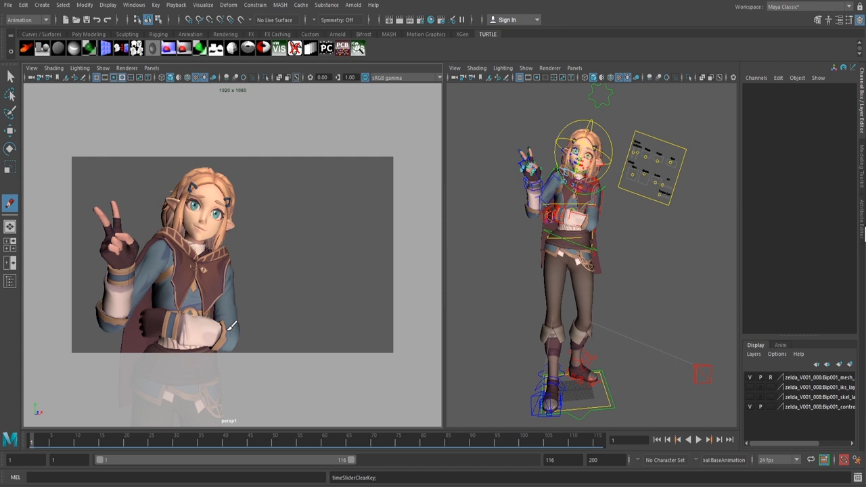
pyautogui.moveTo(84, 81)
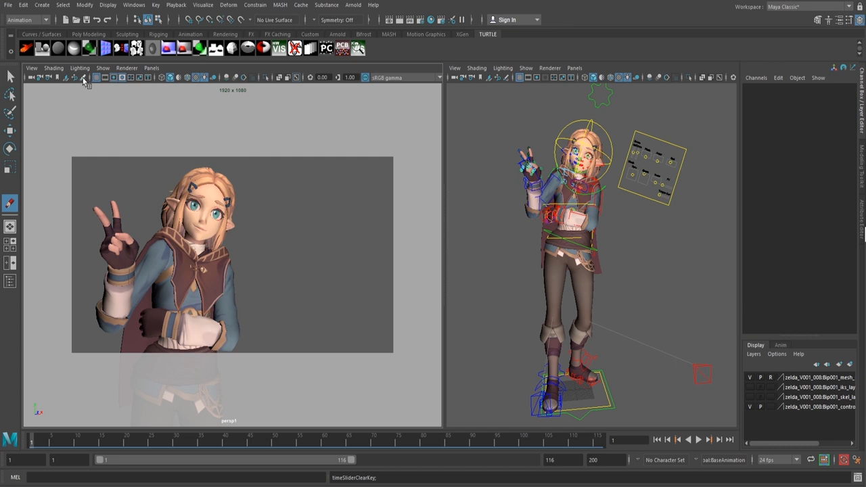
pyautogui.moveTo(178, 135)
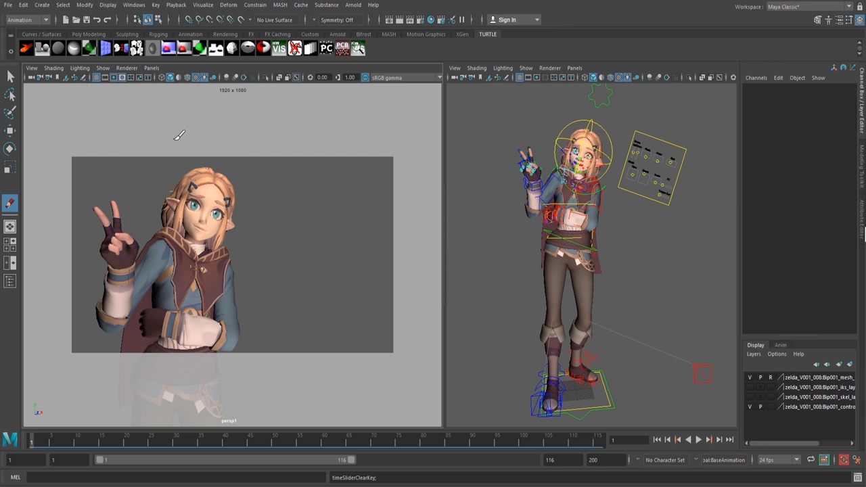
pyautogui.moveTo(306, 202)
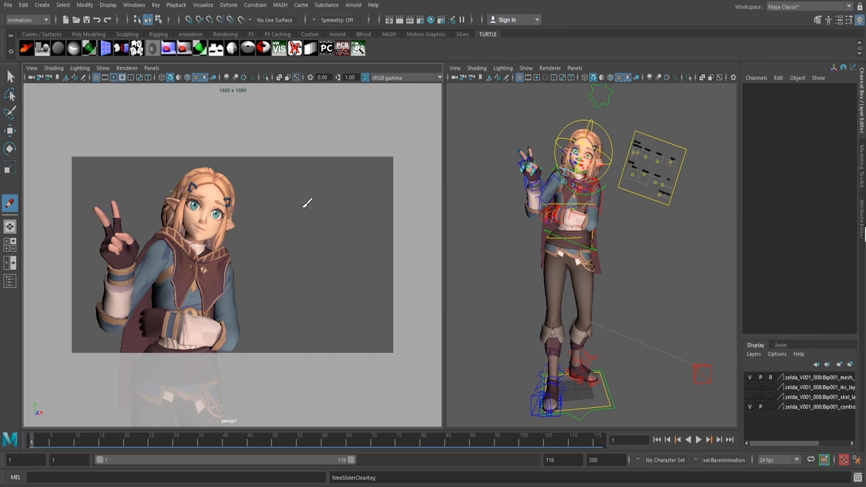
pyautogui.moveTo(310, 214)
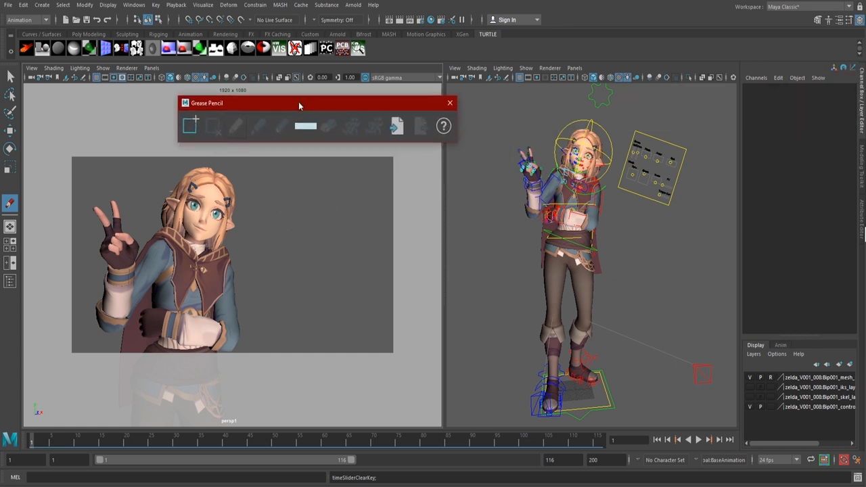
# Sketch looping blue pencil strokes over the character and enable Show > Grease Pencil in the panel
pyautogui.moveTo(300, 103); pyautogui.dragTo(276, 102)
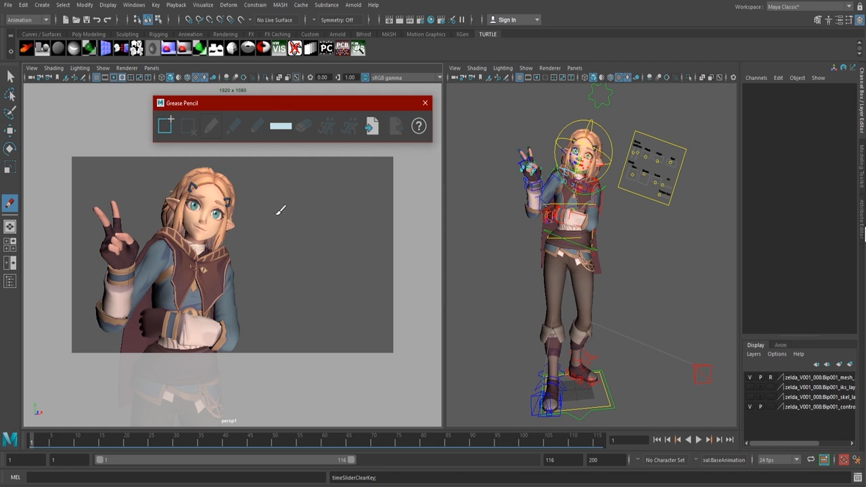
pyautogui.moveTo(281, 210); pyautogui.dragTo(301, 257)
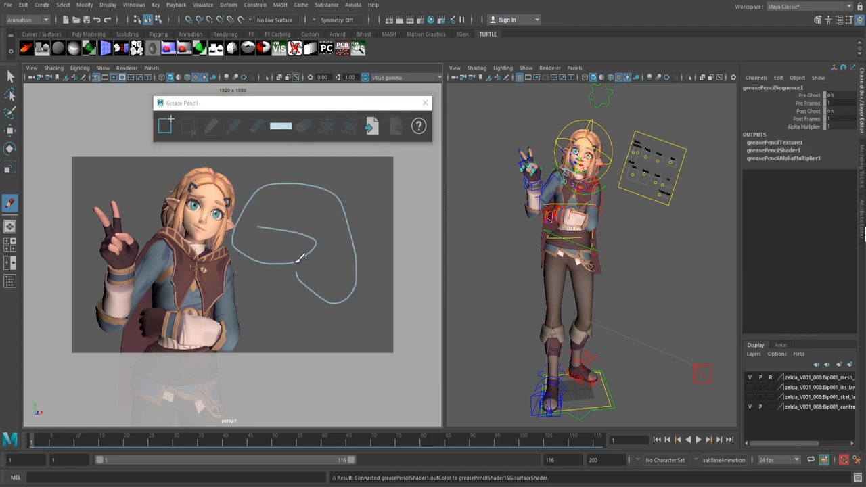
pyautogui.moveTo(297, 257); pyautogui.dragTo(210, 260)
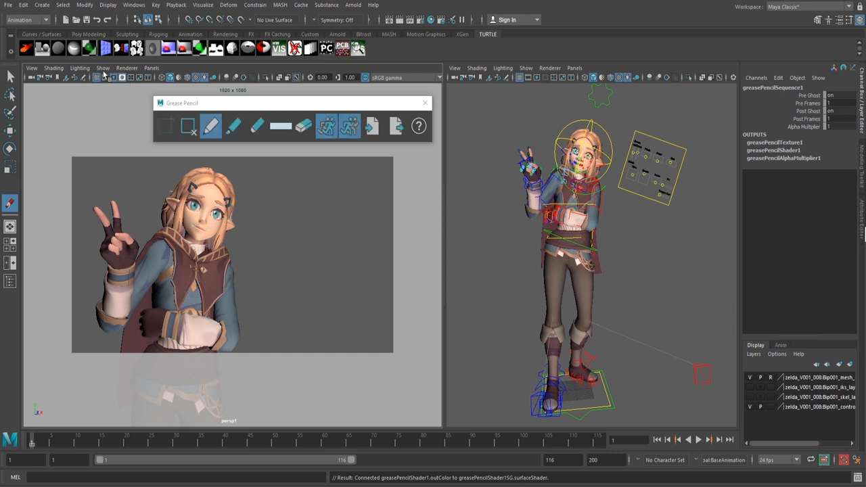
pyautogui.click(102, 68)
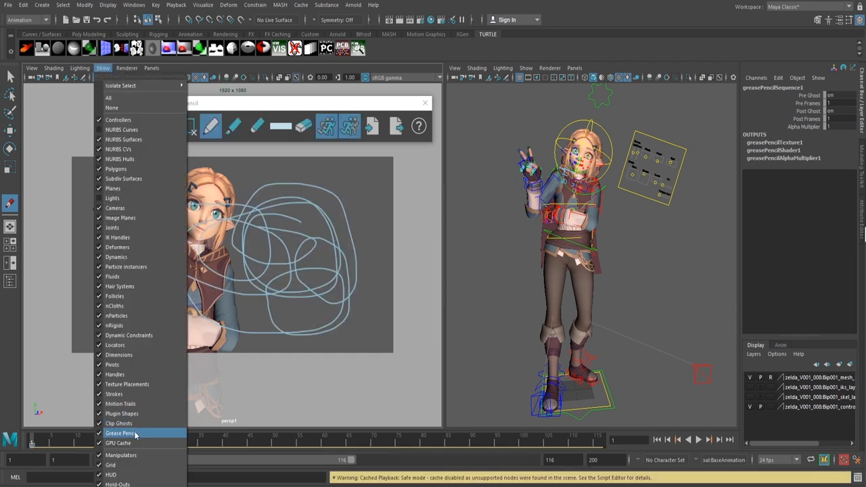
pyautogui.click(122, 433)
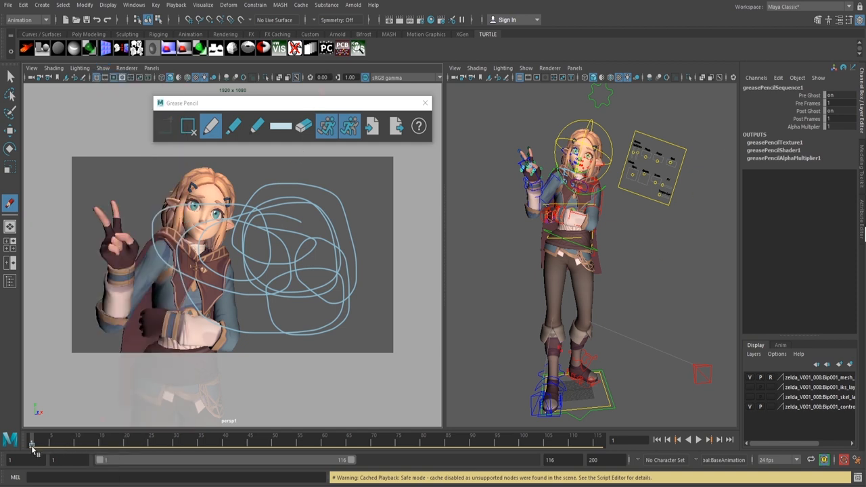
pyautogui.moveTo(277, 295)
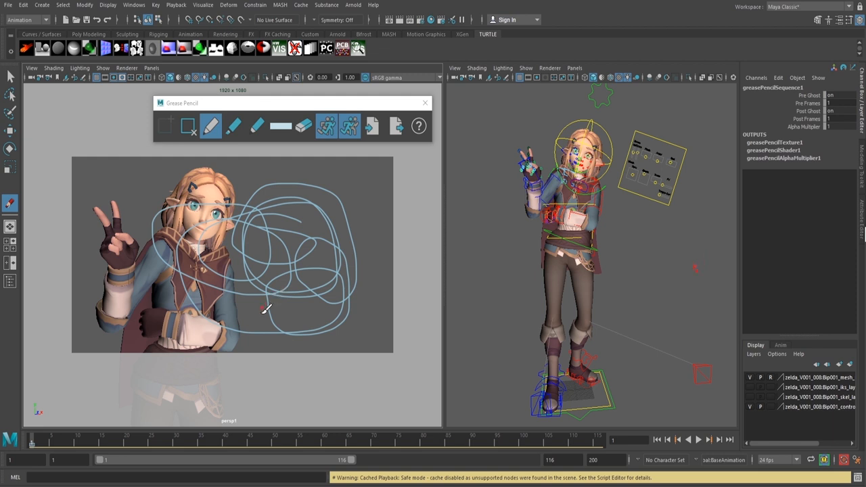
pyautogui.moveTo(57, 449)
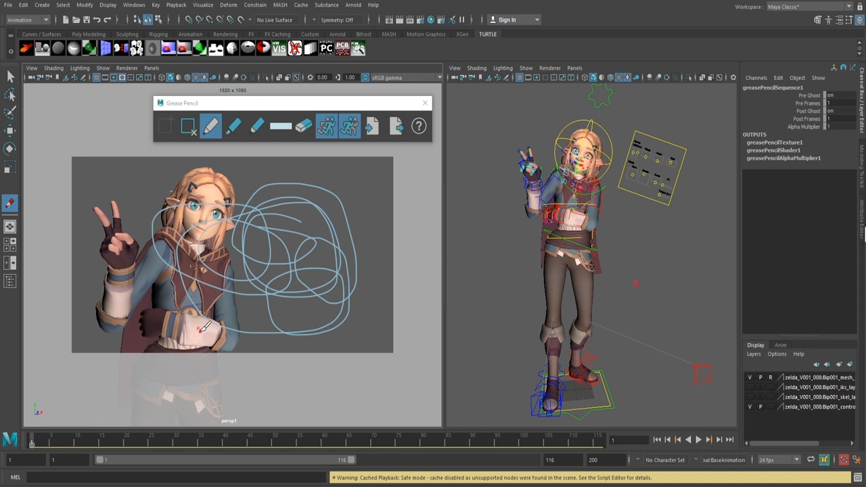
# Reset the Grease Pencil tool to defaults in Tool Settings and enable Auto Create Frames
pyautogui.click(32, 67)
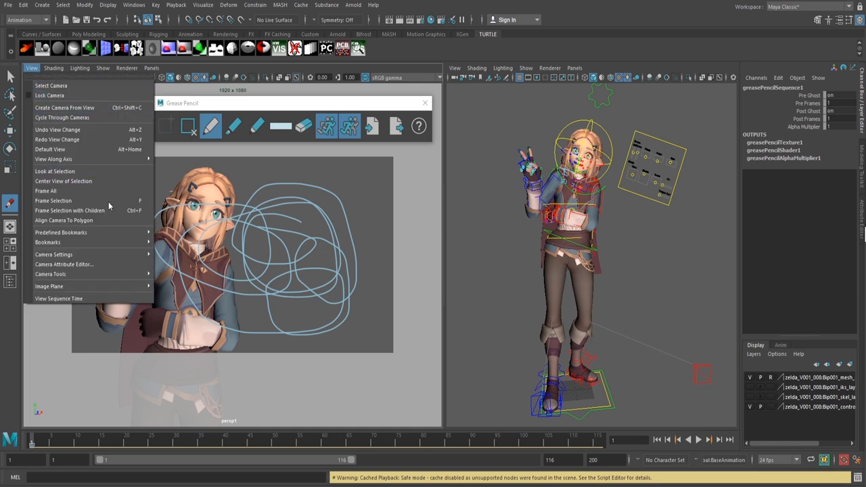
pyautogui.moveTo(50, 273)
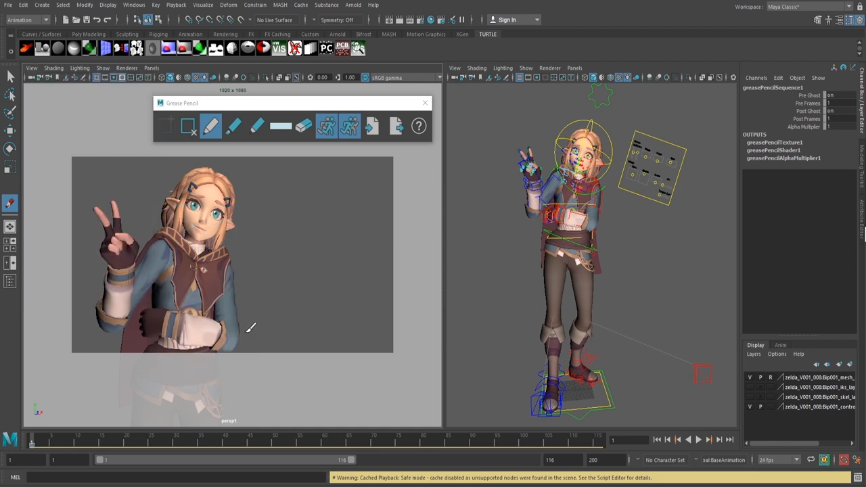
pyautogui.doubleClick(211, 126)
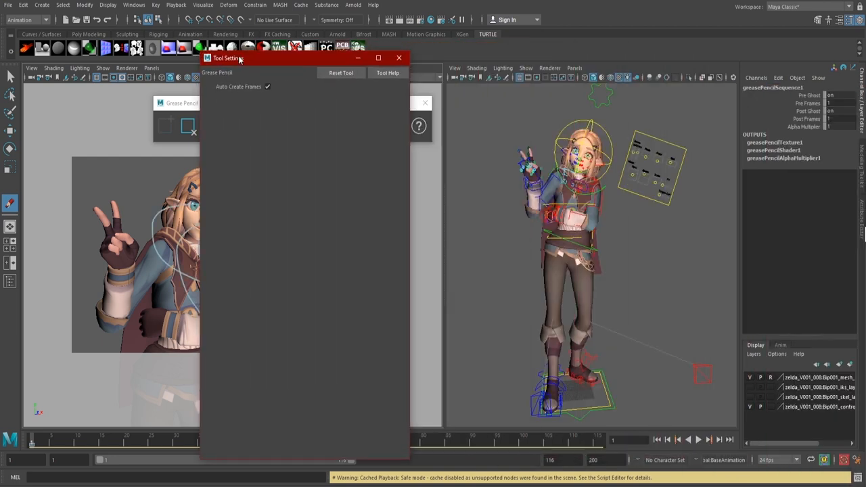
pyautogui.moveTo(237, 57); pyautogui.dragTo(235, 27)
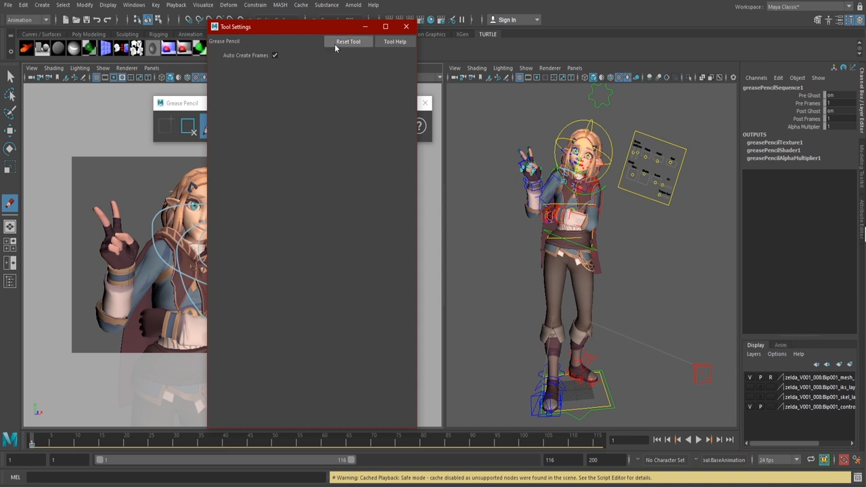
pyautogui.click(275, 55)
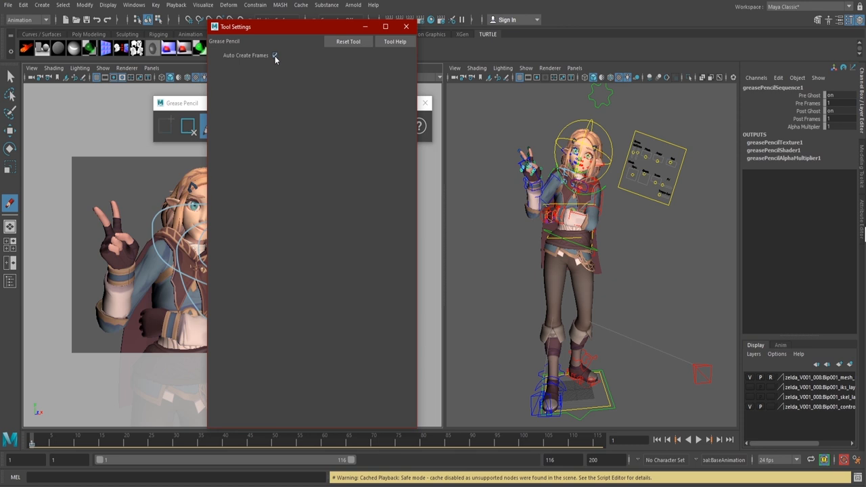
pyautogui.click(274, 54)
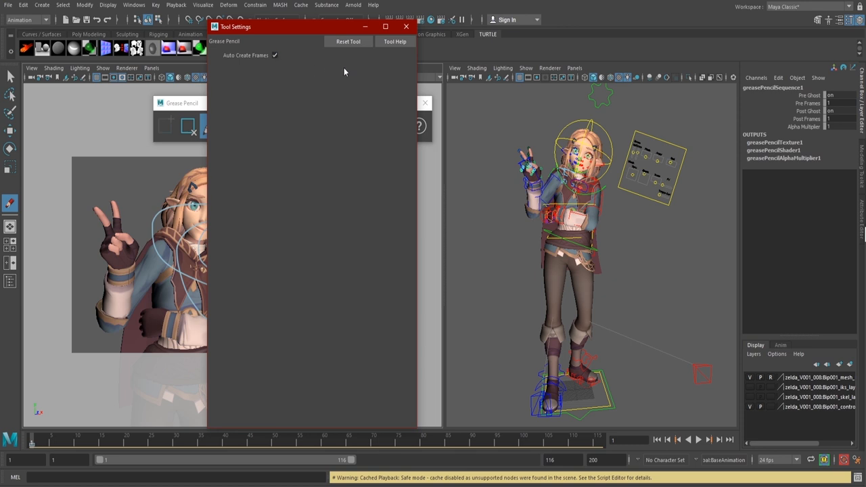
pyautogui.moveTo(404, 62)
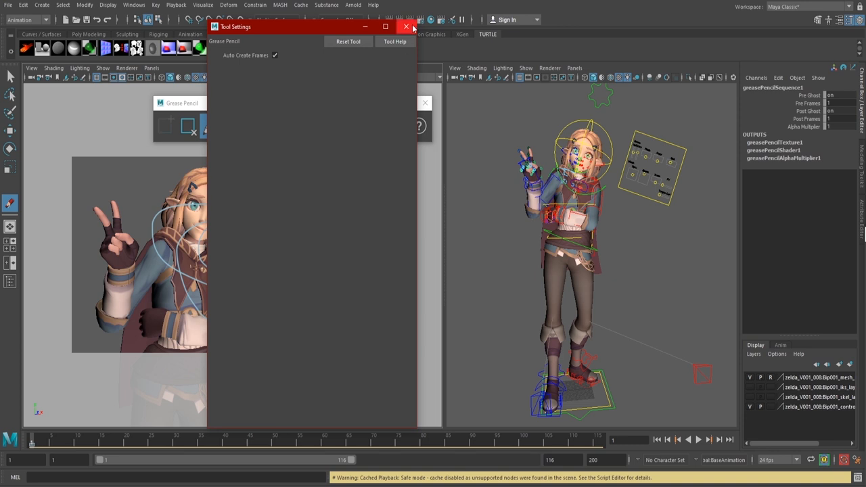
# Close the Tool Settings window, keeping the Grease Pencil toolbar over the view
pyautogui.click(406, 27)
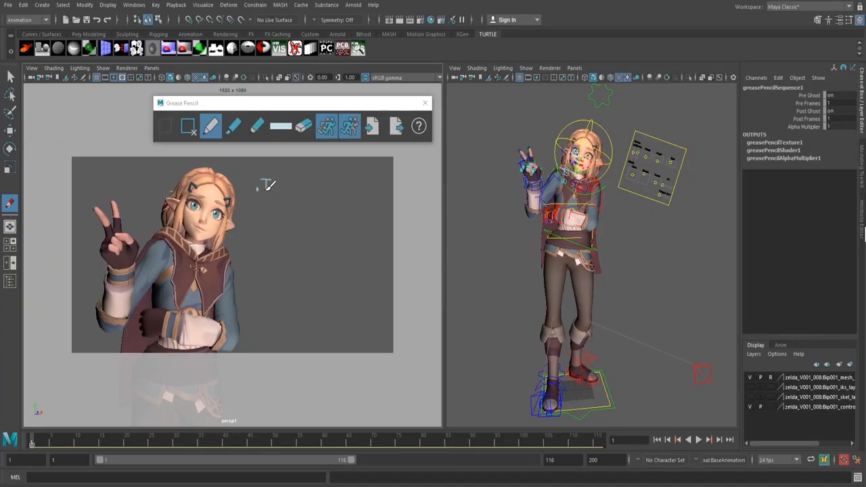
pyautogui.moveTo(331, 214)
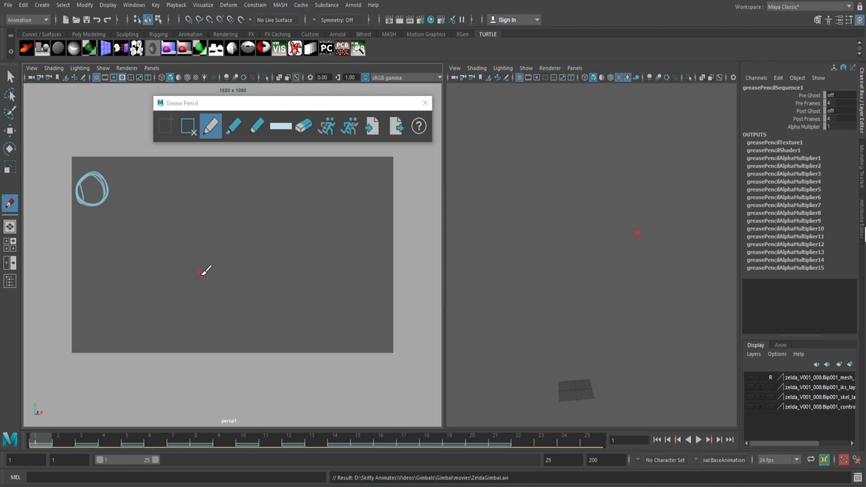
pyautogui.moveTo(97, 187)
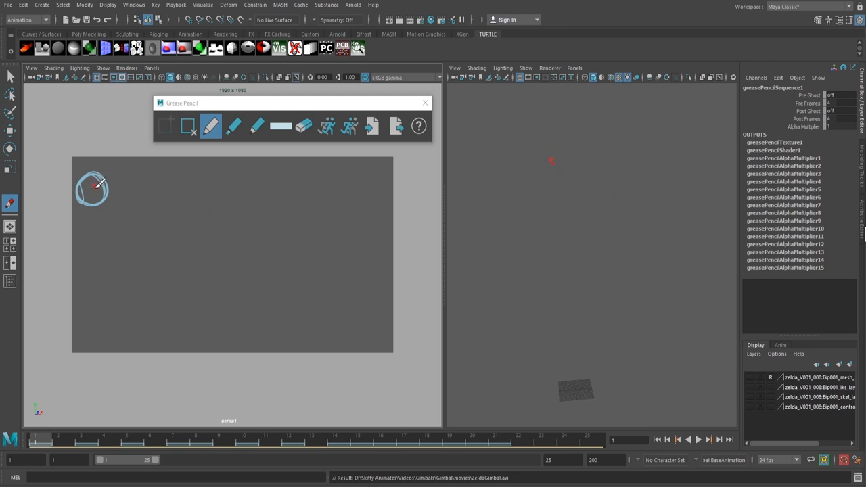
# Draw a bouncing arc path leading away from the ball circle across the camera view
pyautogui.moveTo(97, 189); pyautogui.dragTo(176, 318)
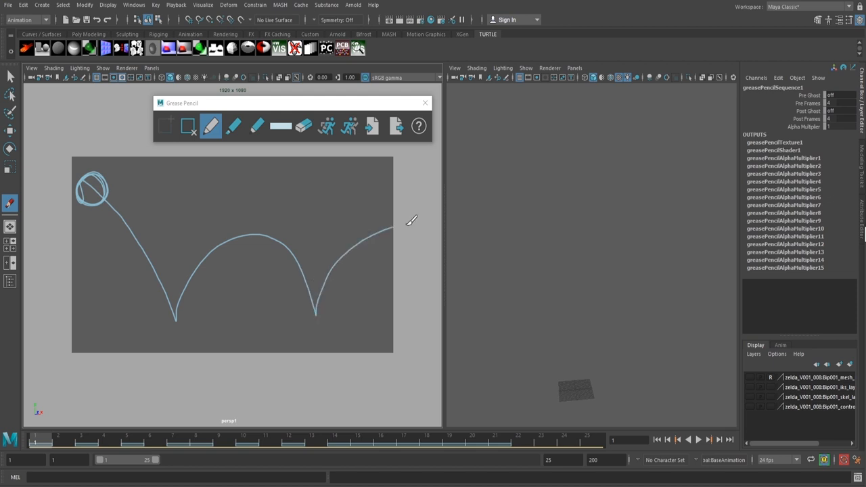
pyautogui.moveTo(208, 360)
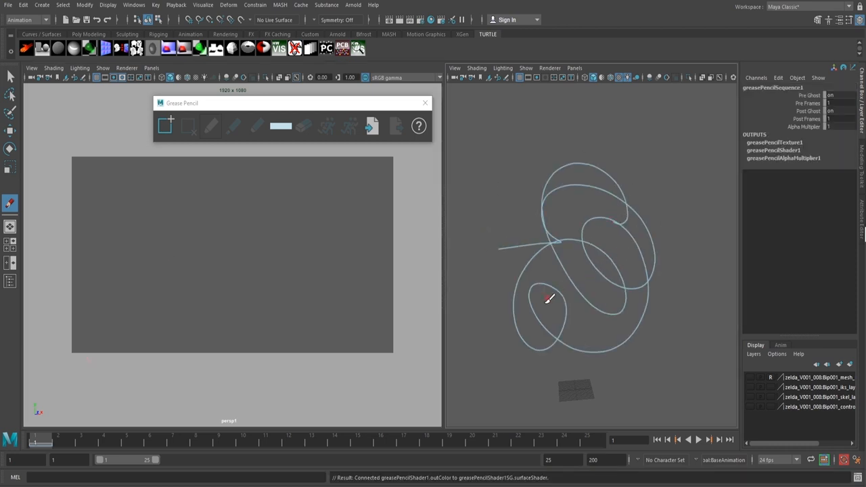
# Add a Grease Pencil frame at the current time for the bouncing ball sketch in persp1
pyautogui.click(211, 126)
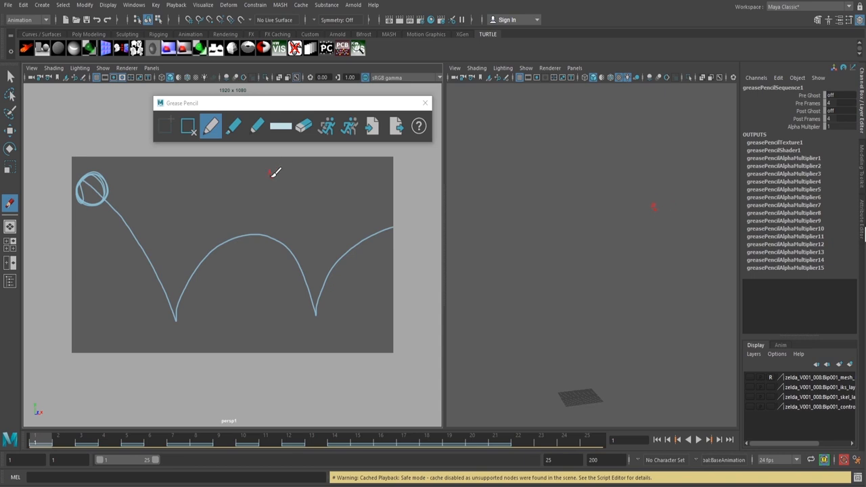
pyautogui.moveTo(274, 184)
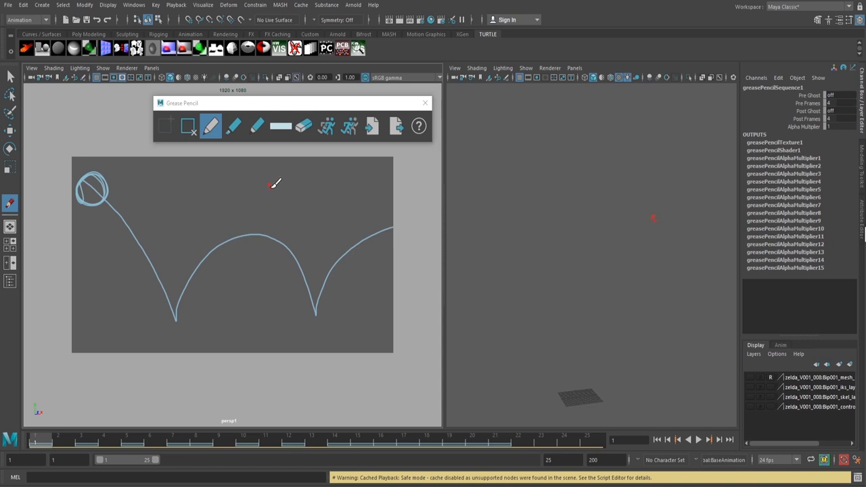
pyautogui.moveTo(175, 134)
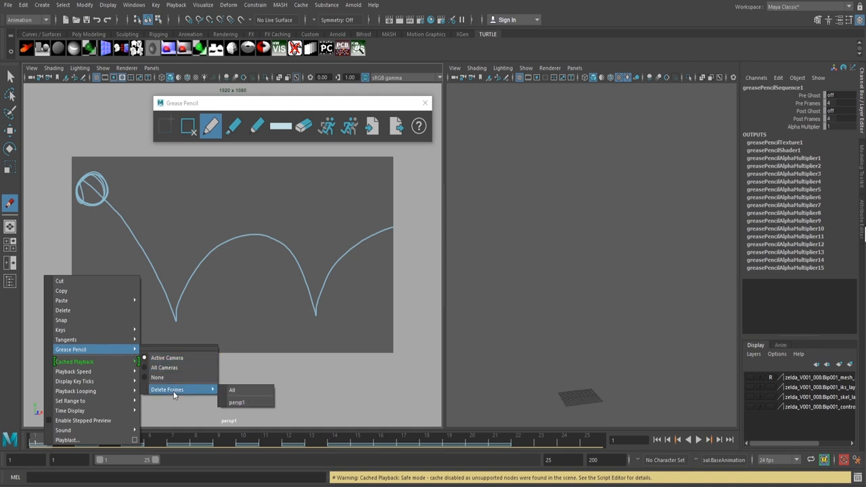
pyautogui.moveTo(249, 402)
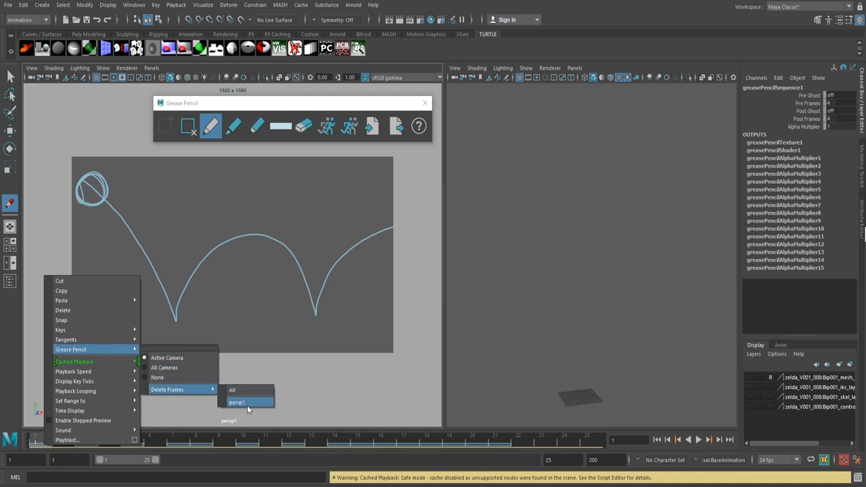
# Delete the persp1 Grease Pencil frames via the Time Slider menu, removing the ball sketch
pyautogui.click(237, 402)
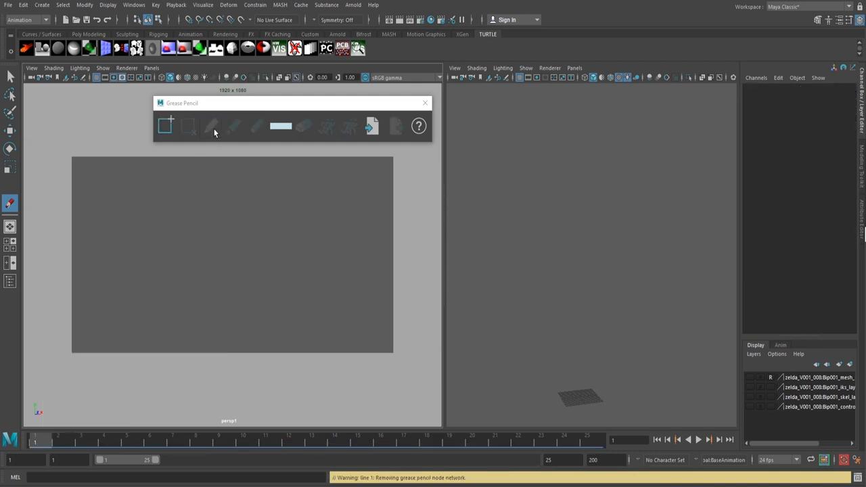
pyautogui.moveTo(203, 210)
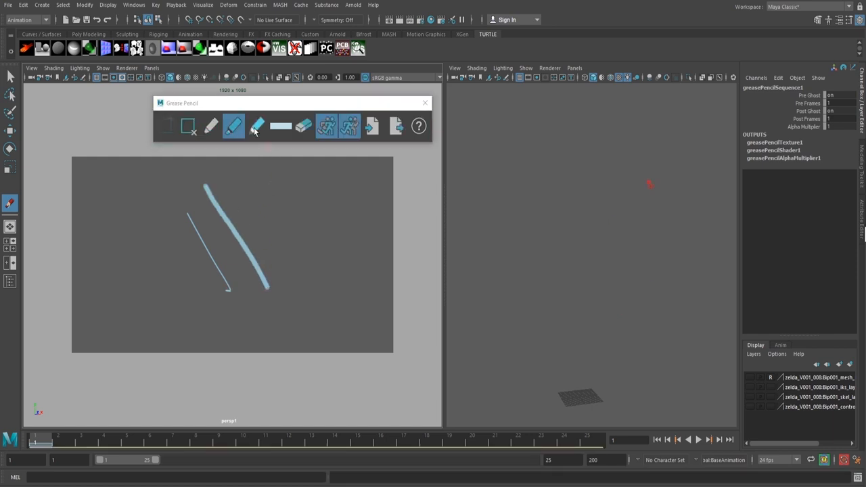
# Switch to the Soft Pencil and add a faint thin line and a blurry S-shaped scribble beside the marker stroke
pyautogui.click(257, 127)
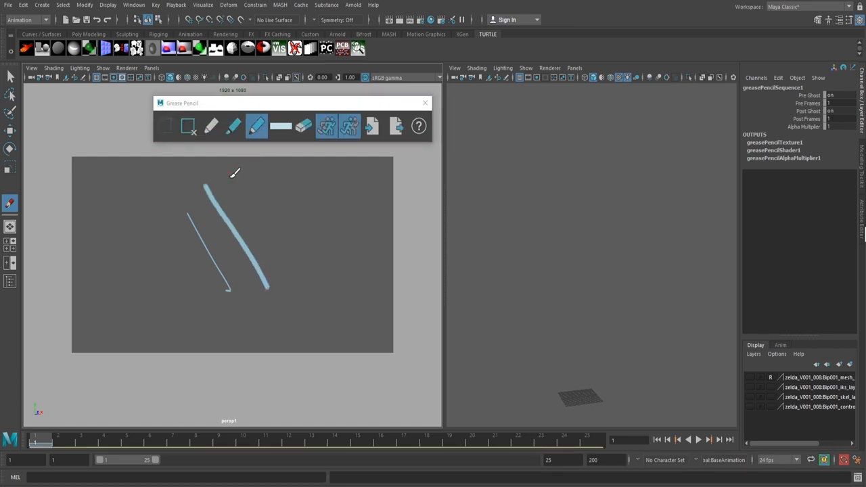
pyautogui.moveTo(233, 173); pyautogui.dragTo(291, 273)
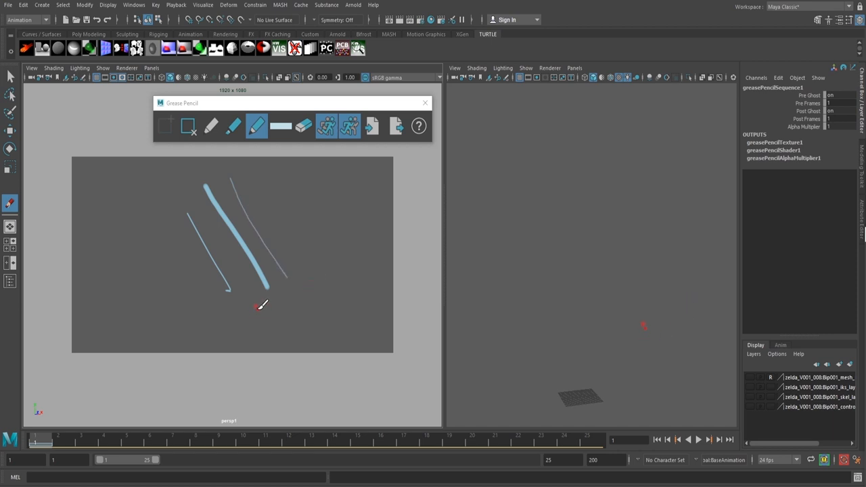
pyautogui.moveTo(249, 246)
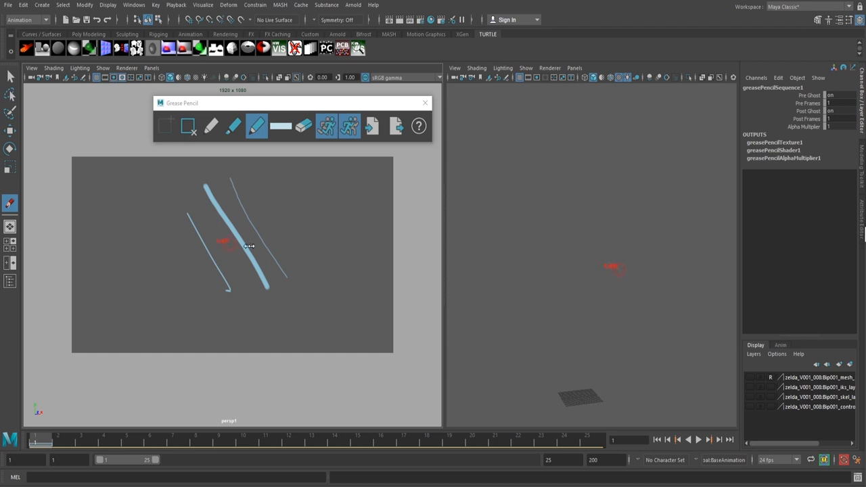
pyautogui.moveTo(233, 232); pyautogui.dragTo(271, 271)
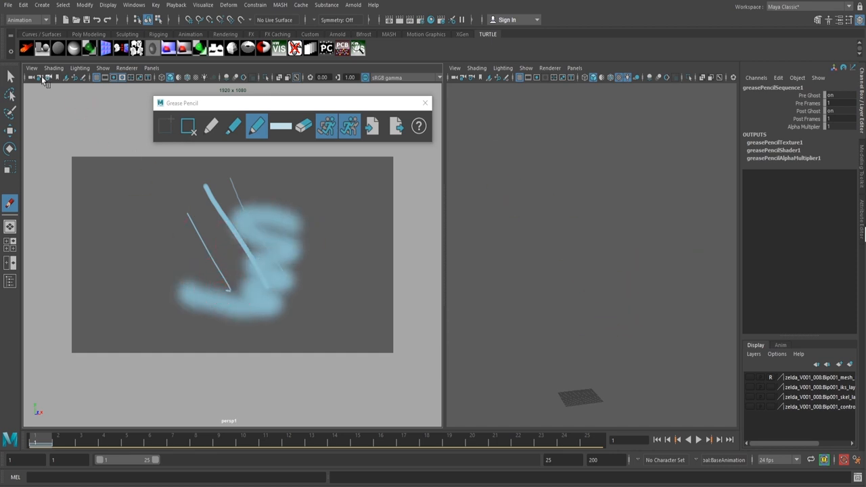
# Pick pink from the Grease Pencil colour swatch and draw a wavy line left of the blue strokes
pyautogui.click(31, 67)
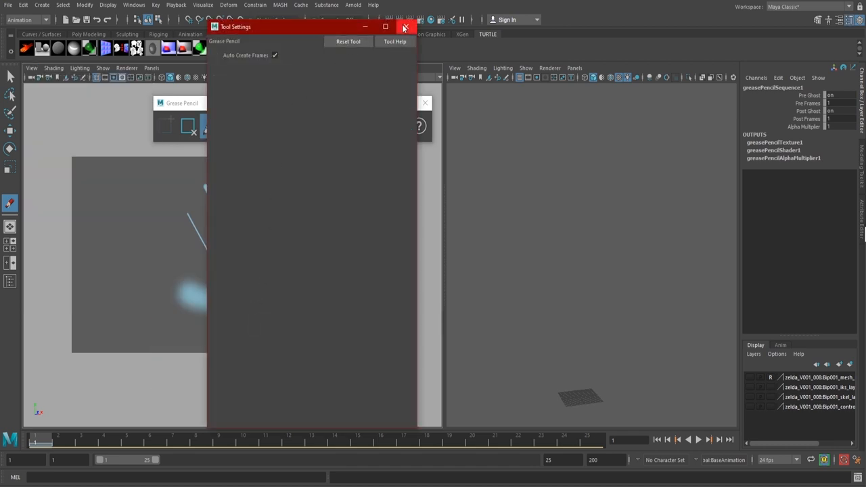
pyautogui.click(406, 27)
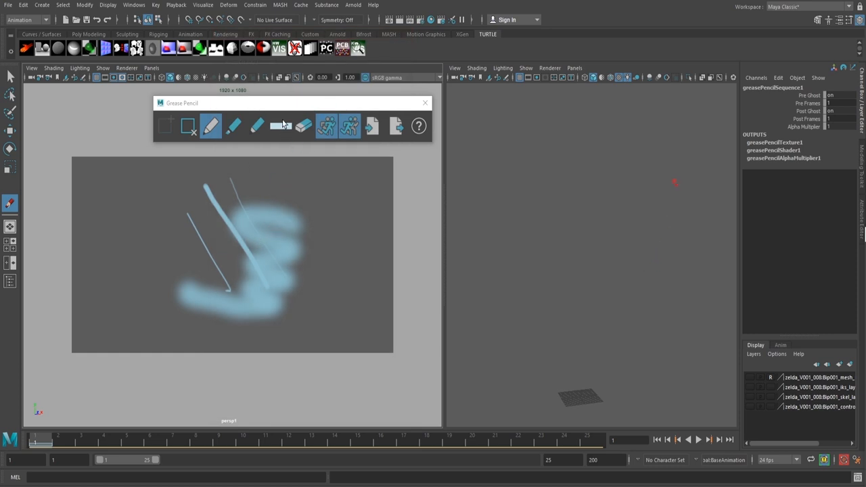
pyautogui.click(278, 125)
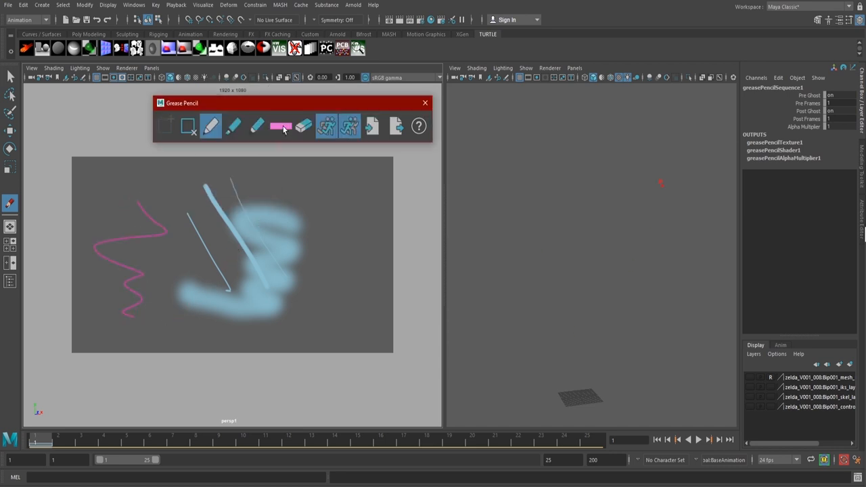
pyautogui.click(280, 127)
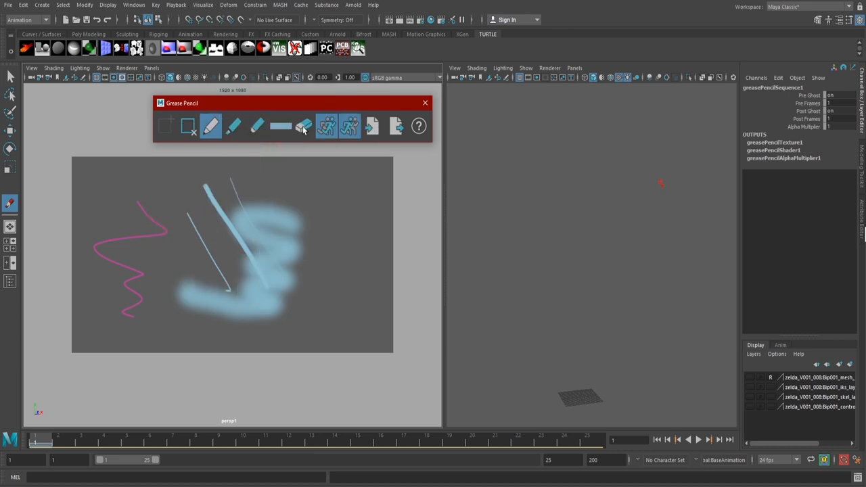
# Erase the thick marker and soft blurry pencil strokes with the Eraser
pyautogui.click(303, 127)
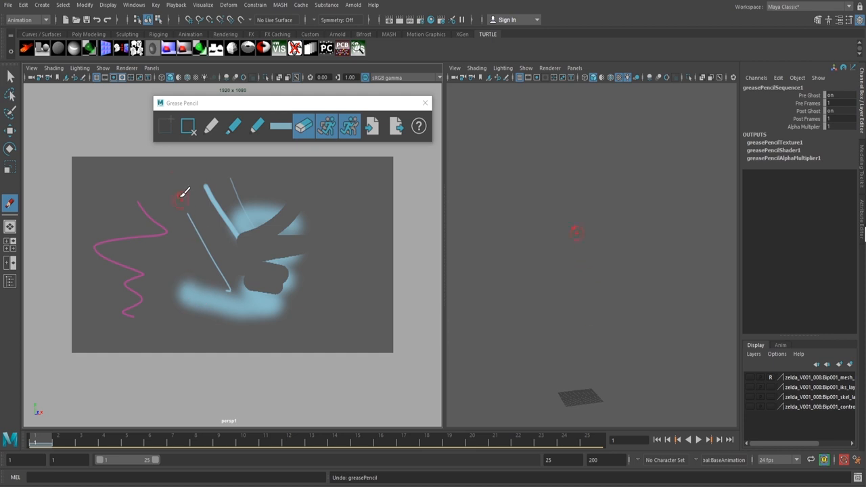
pyautogui.click(303, 126)
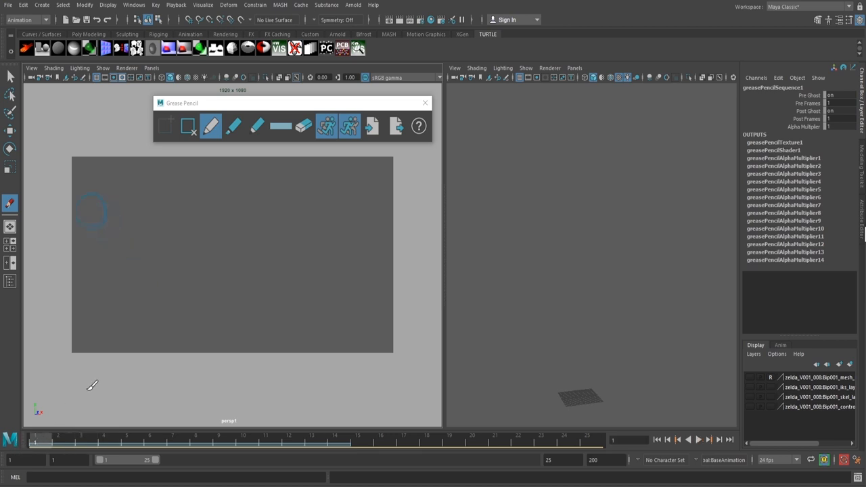
pyautogui.moveTo(265, 222)
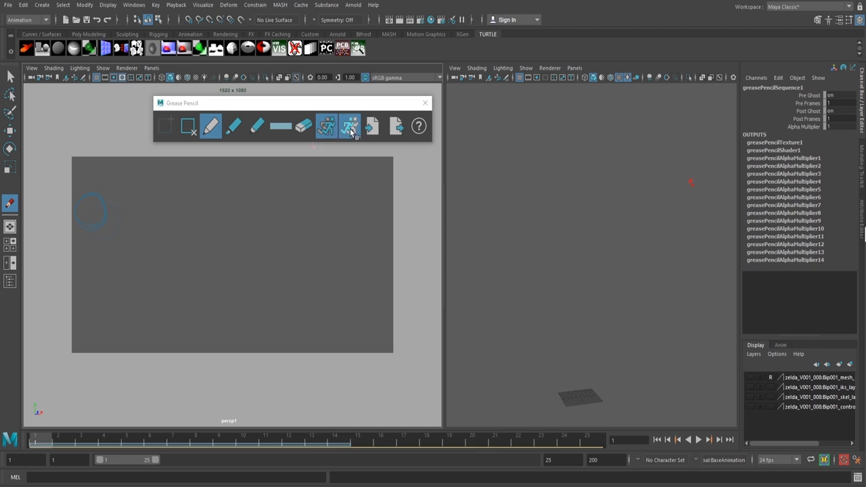
pyautogui.moveTo(328, 128)
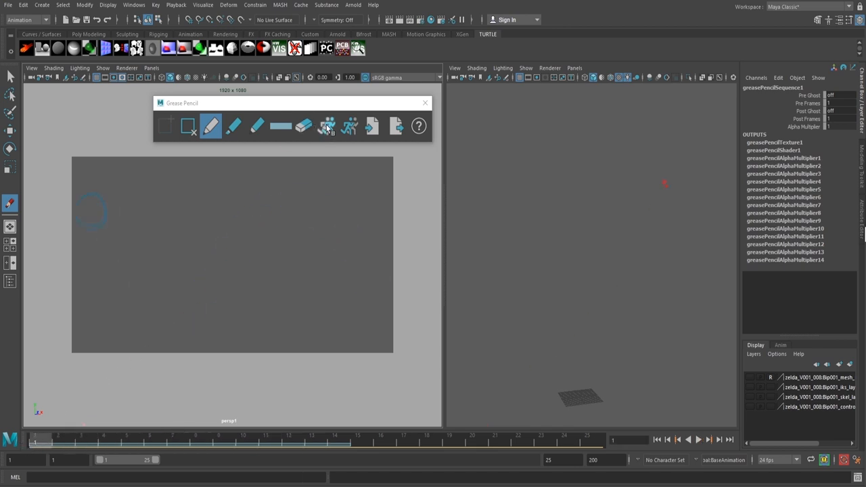
# Set Show Pre-Frame Ghosts to a custom count via Other... and confirm it
pyautogui.click(327, 127)
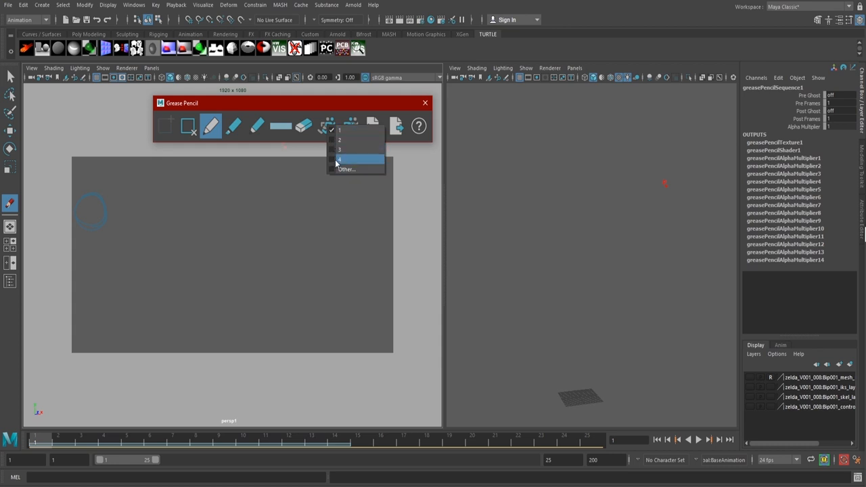
pyautogui.click(346, 169)
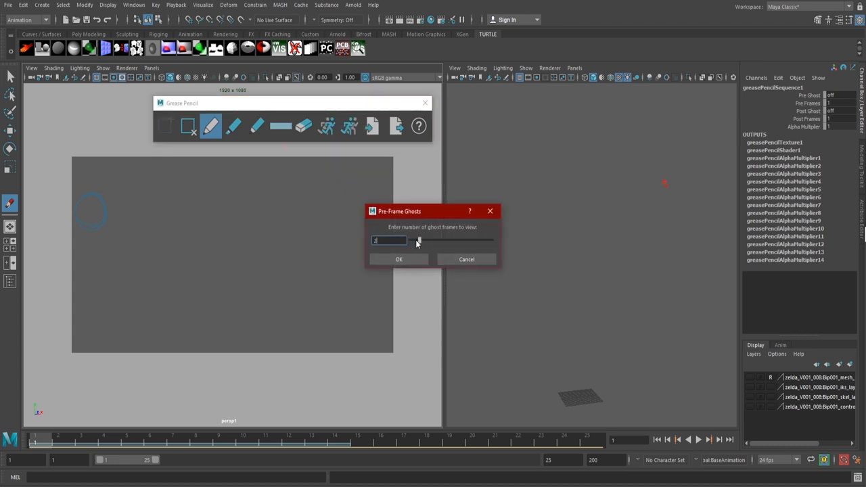
pyautogui.click(398, 260)
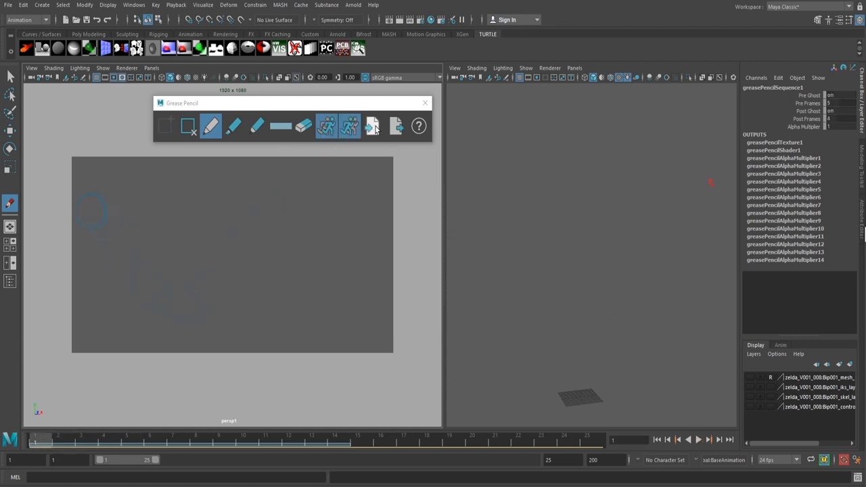
pyautogui.moveTo(374, 130)
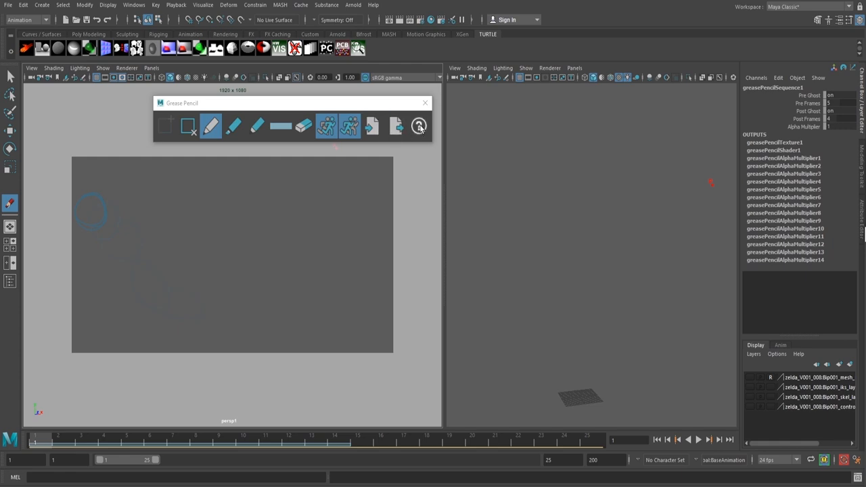
# View the Maya 2019 help page on Grease Pencil tools and frame ghosts
pyautogui.click(419, 127)
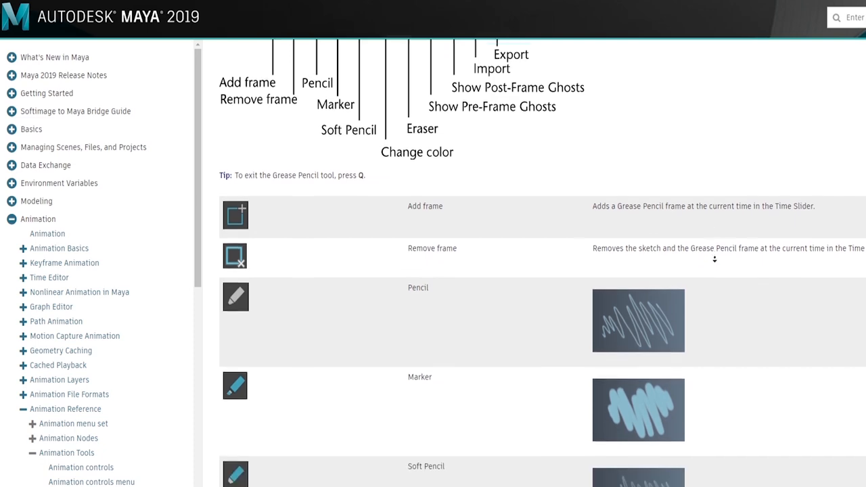
pyautogui.scroll(-3)
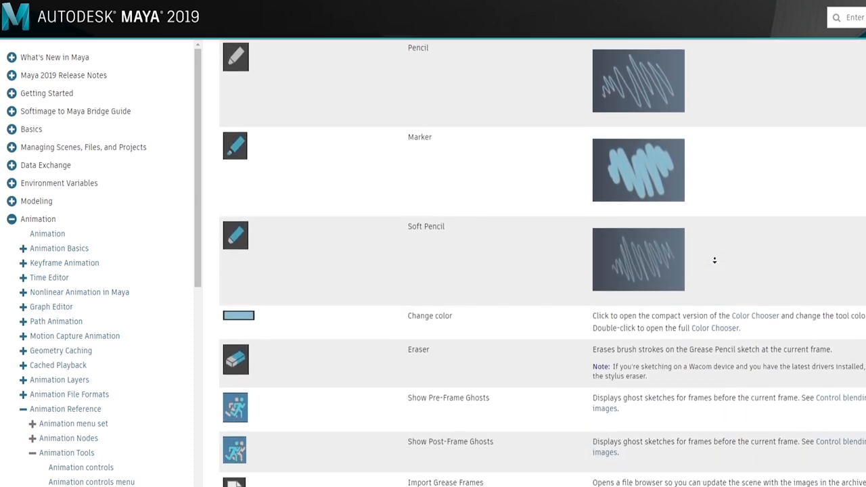